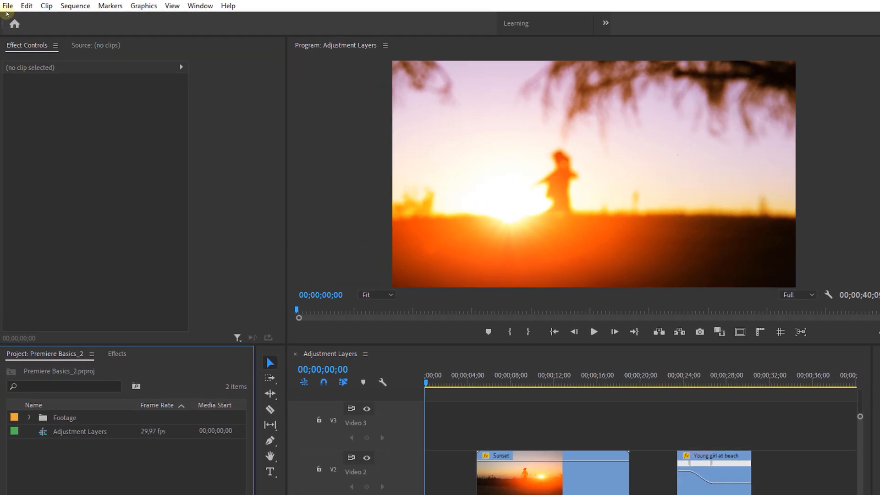
Step: Create an Adjustment Layer from the Project panel's New Item list at 3840×2160, 29,97 fps, square pixels
left_click(8, 6)
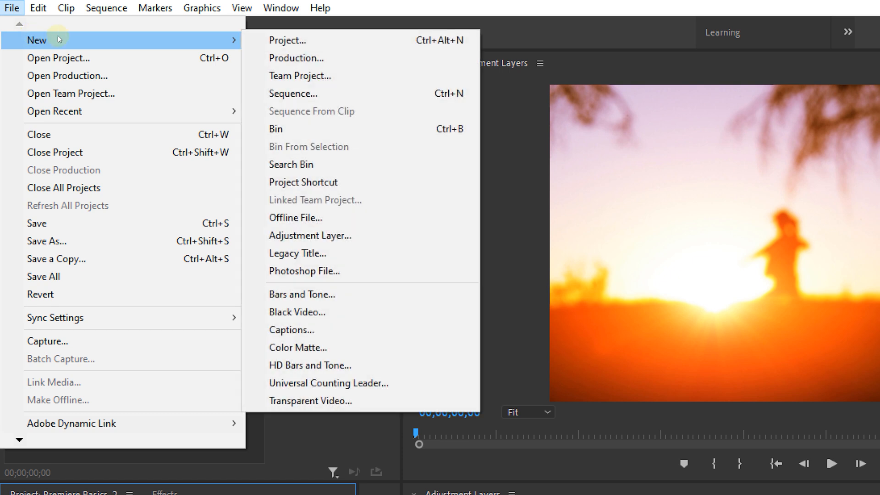
mouse_move(363, 235)
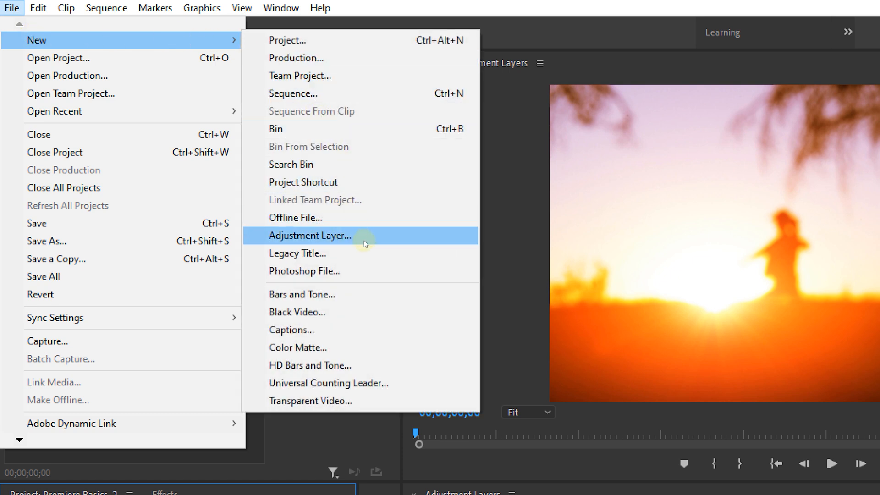
left_click(309, 236)
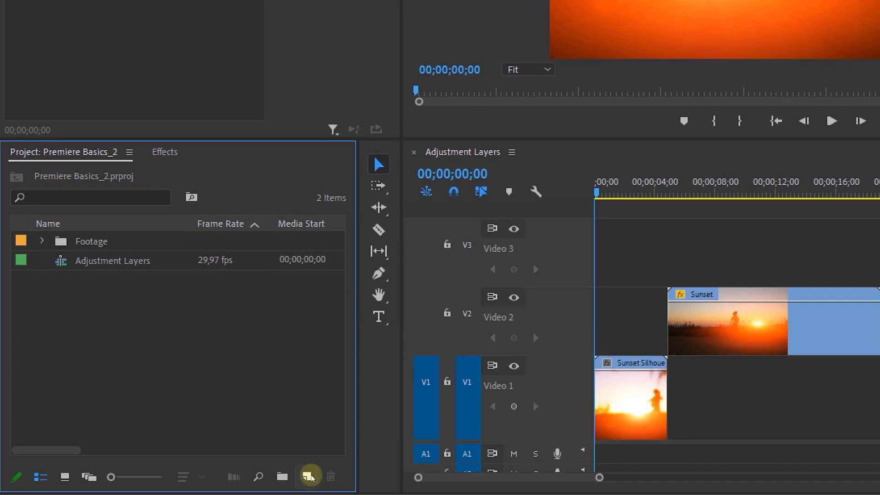
left_click(309, 476)
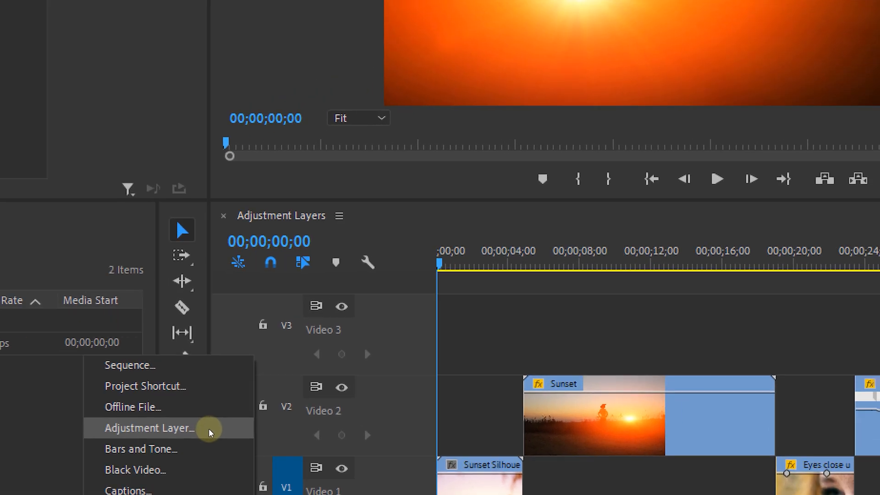
left_click(149, 428)
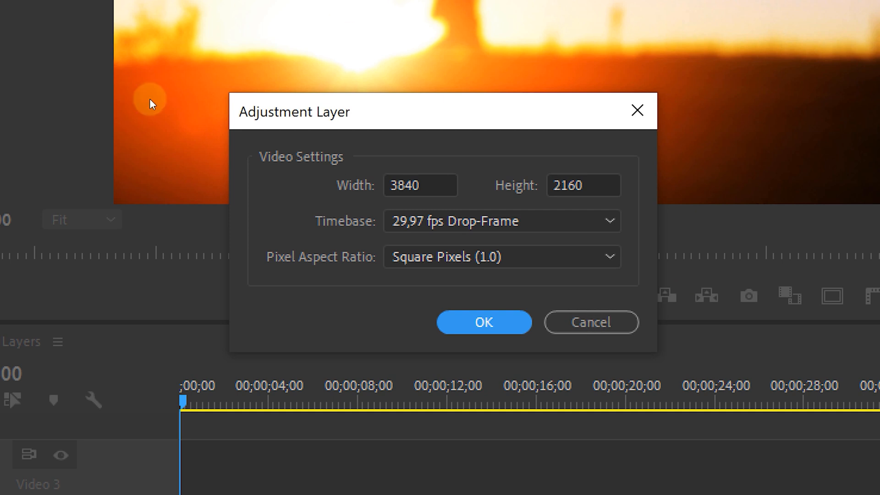
mouse_move(380, 177)
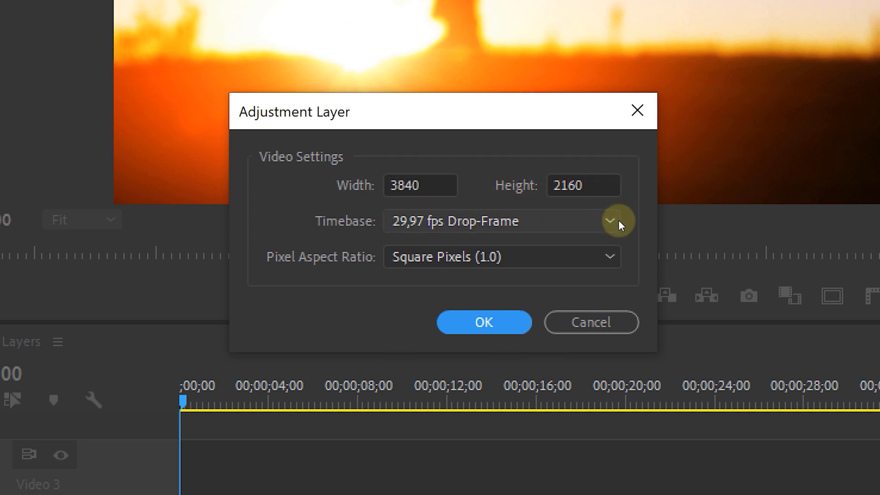
left_click(483, 322)
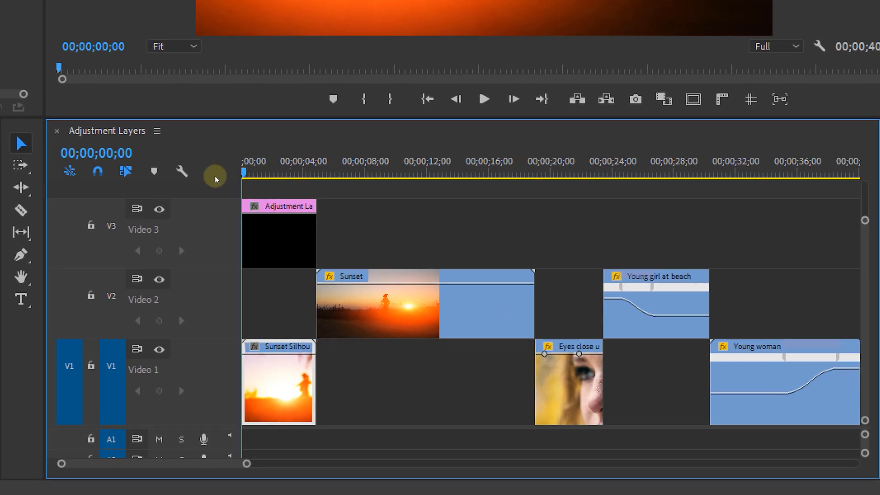
Step: Drop the new Adjustment Layer onto Video 3 at 00;00;00;00
left_click(277, 185)
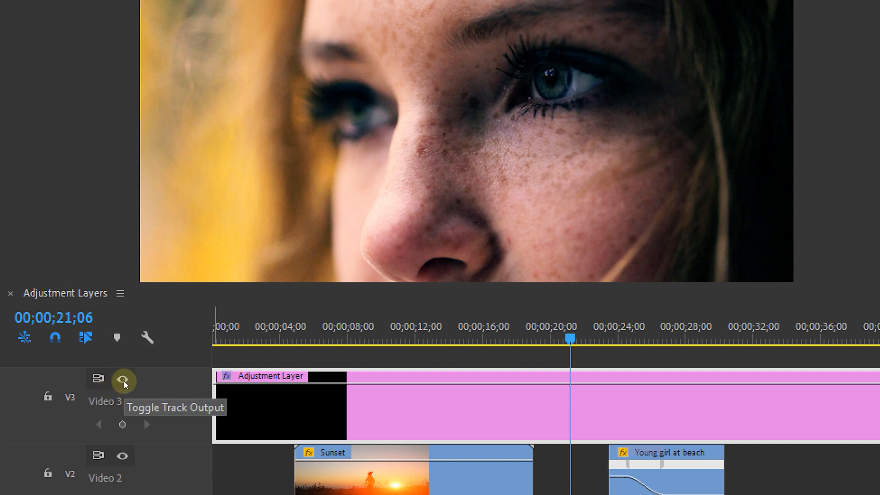
Step: Toggle V3's track output eye to compare the adjustment layer's effect on the clips below
left_click(122, 379)
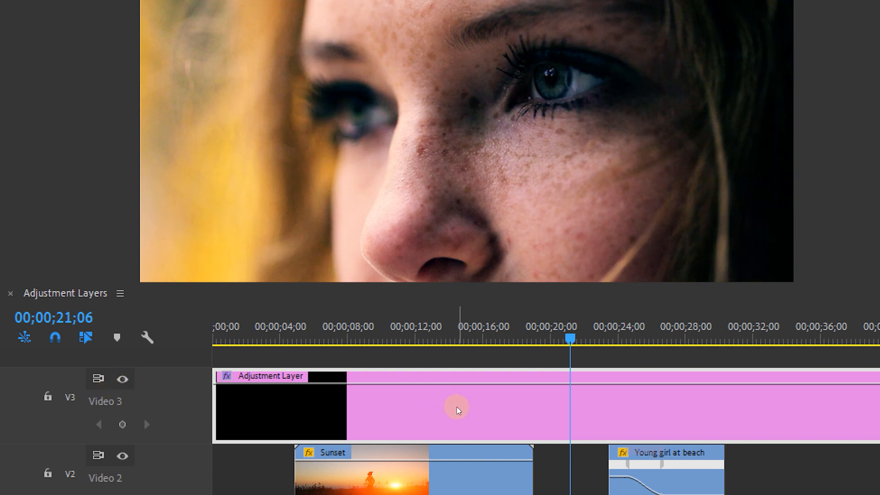